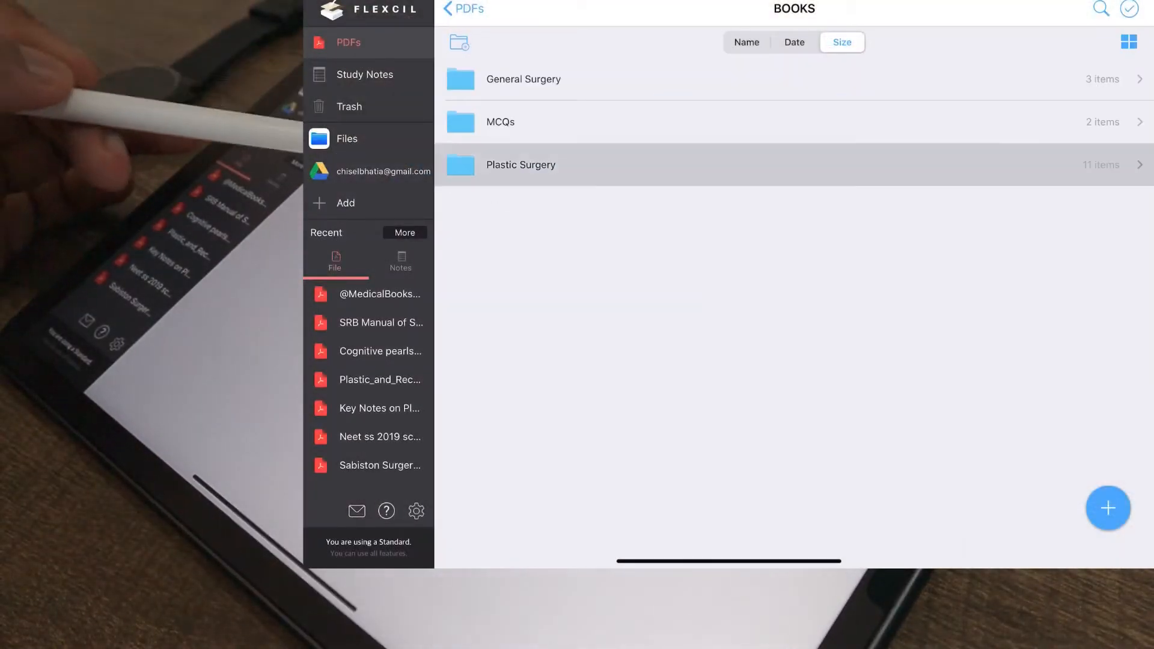
Step: Search all documents for 'vascular' and scroll through the handwritten, PDF and outline matches
left_click(520, 164)
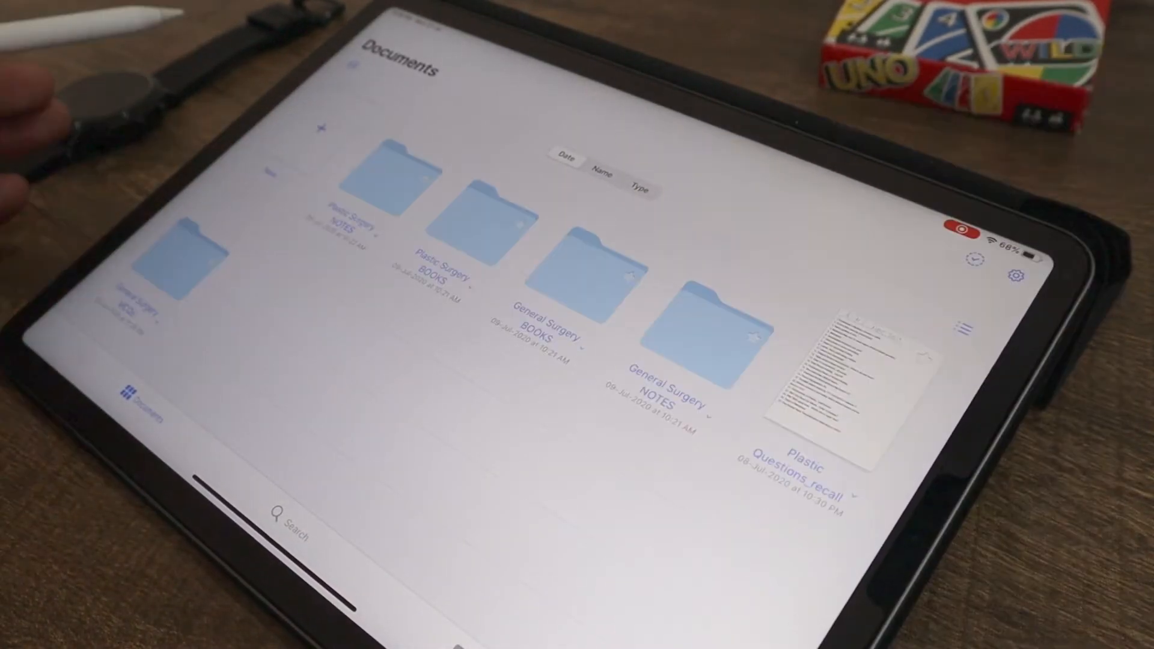
left_click(322, 129)
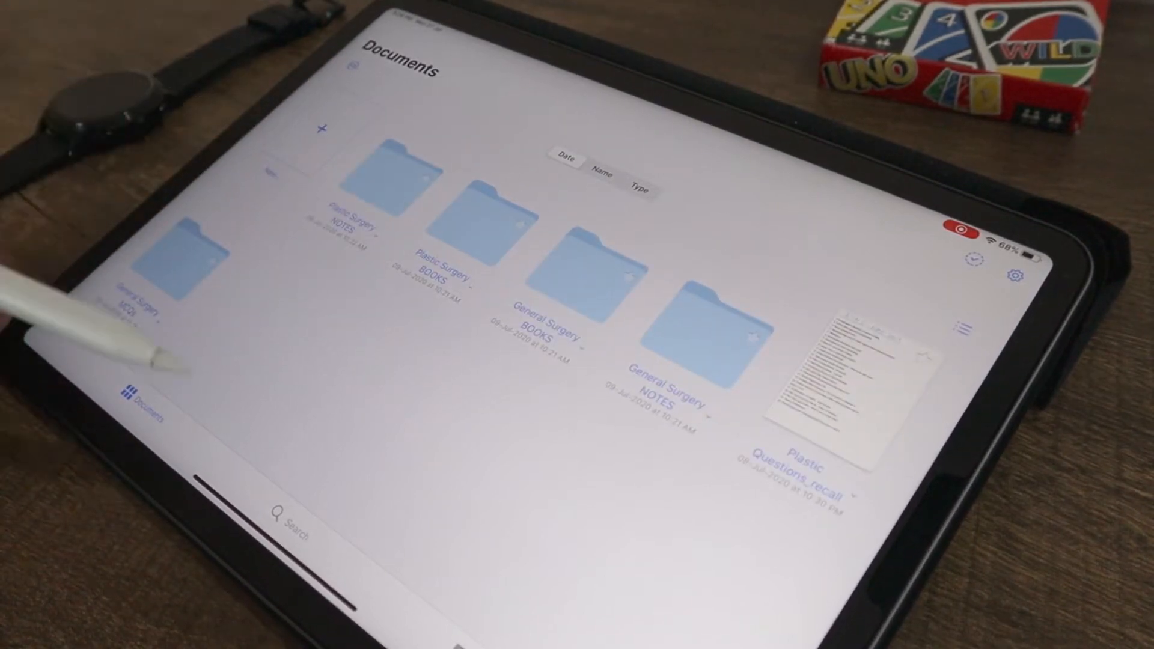
left_click(292, 511)
type("vascul")
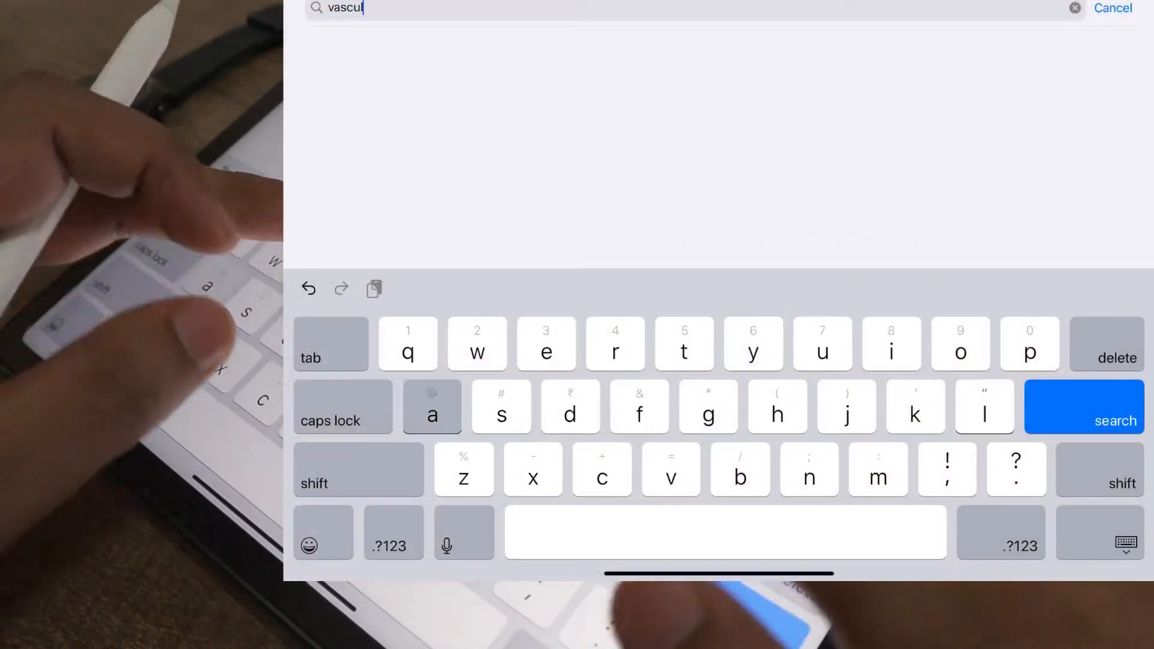
type("ar")
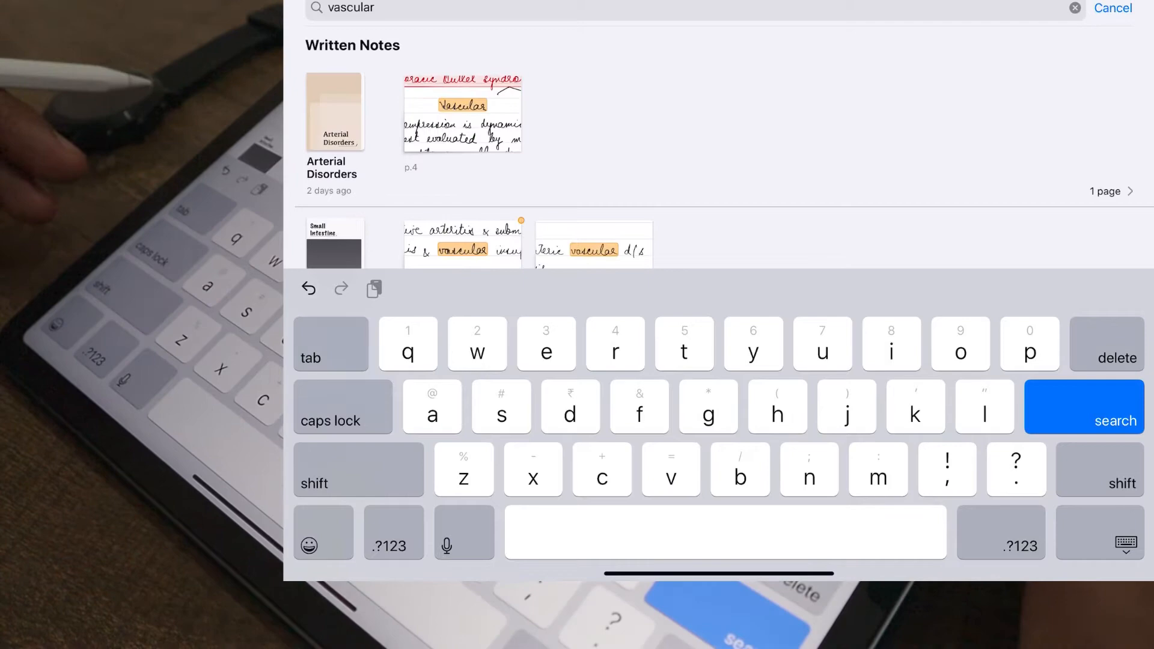
left_click(1114, 421)
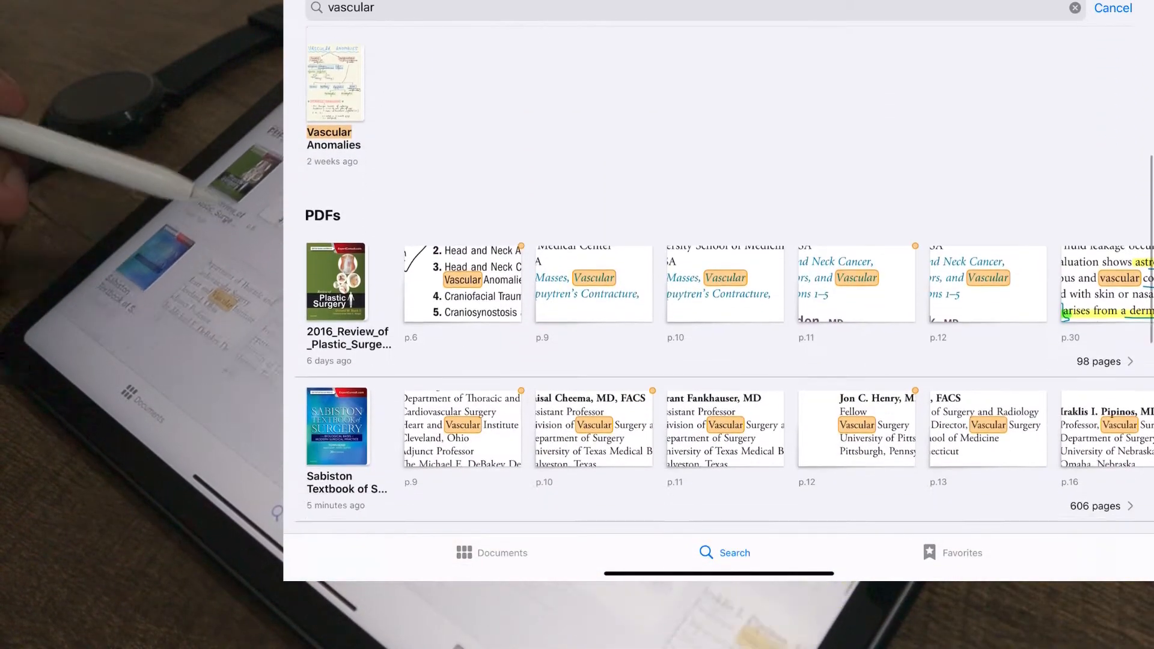
scroll("down", 3)
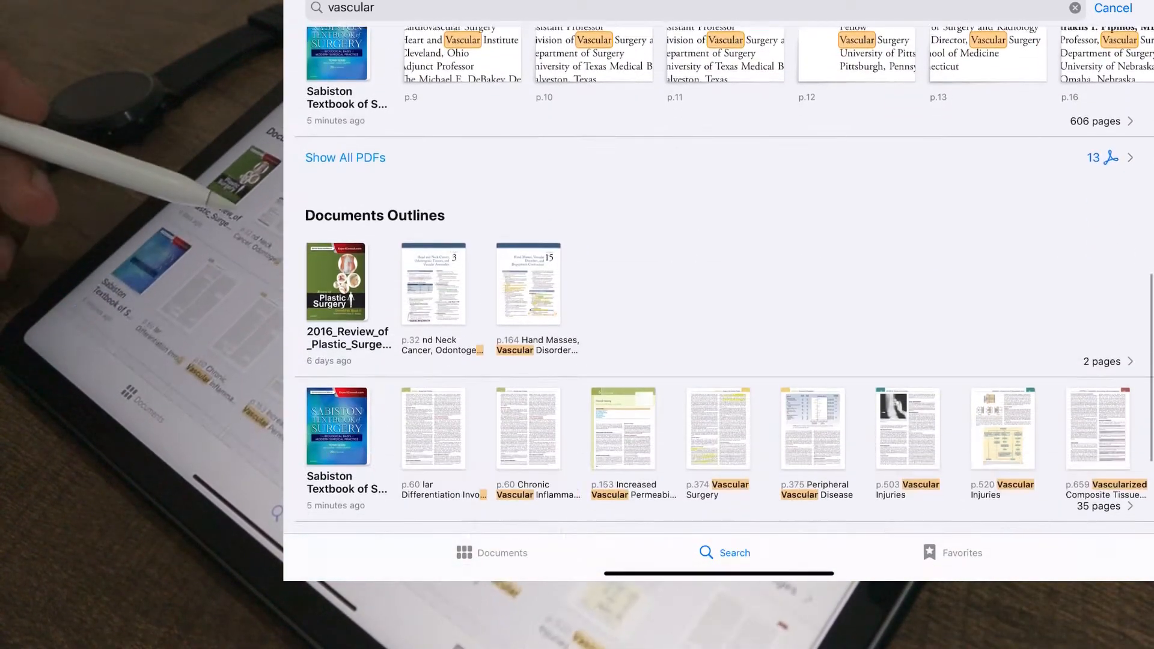
scroll("up", 3)
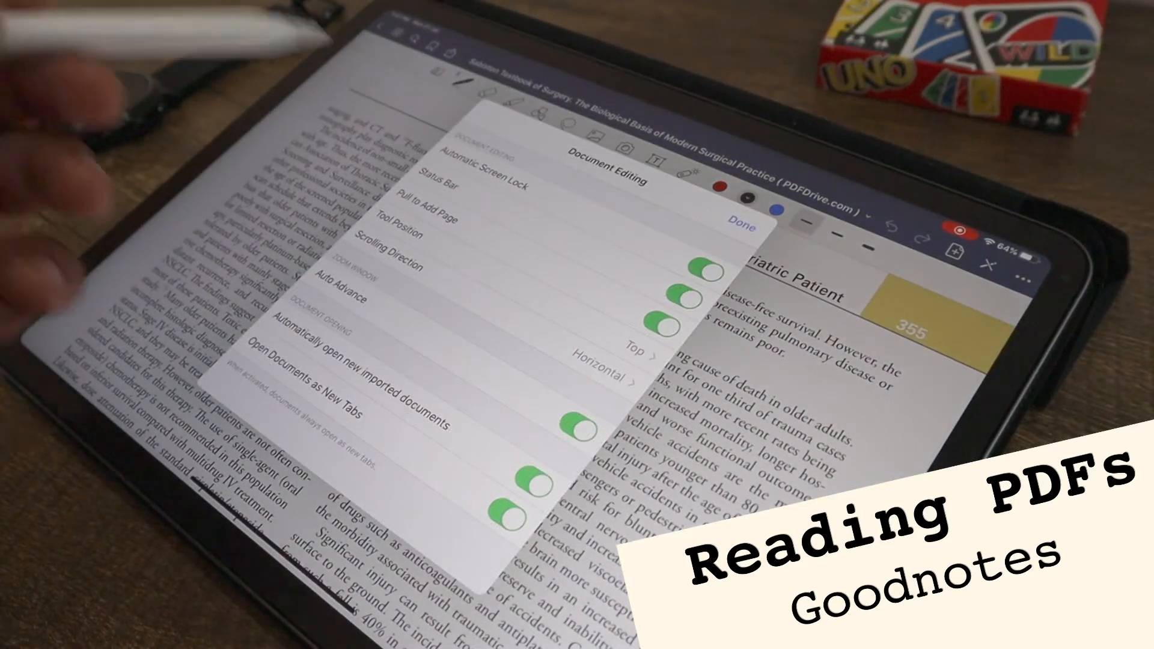
Step: Set Document Editing > Tool Position to Bottom and close settings with Done
left_click(392, 229)
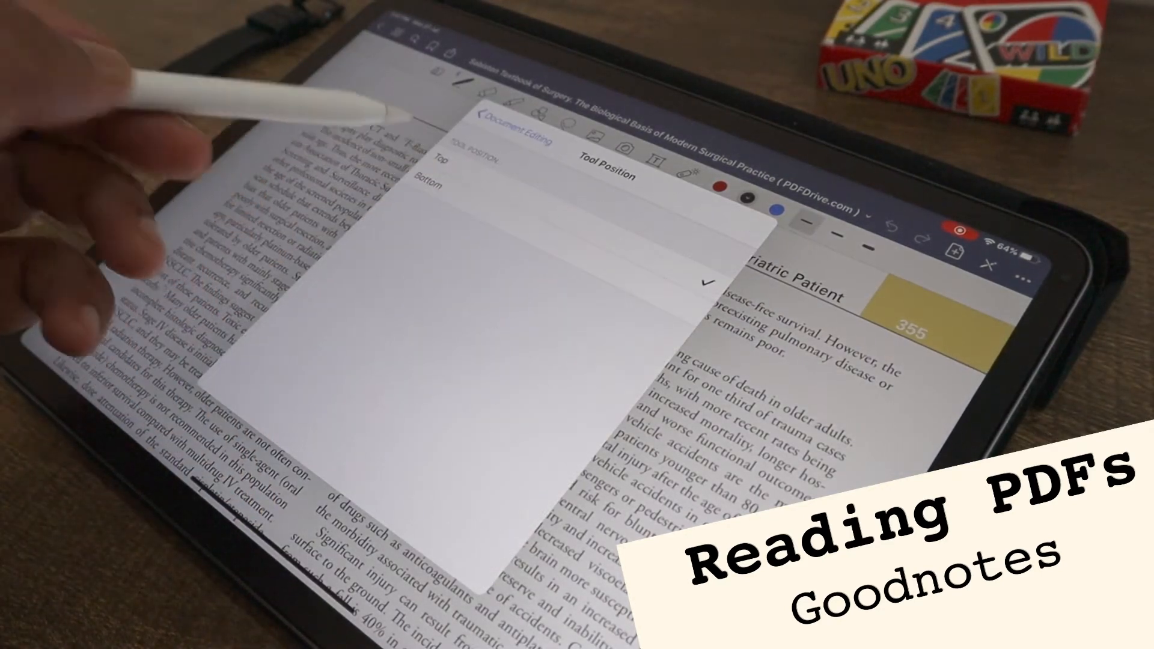
left_click(509, 139)
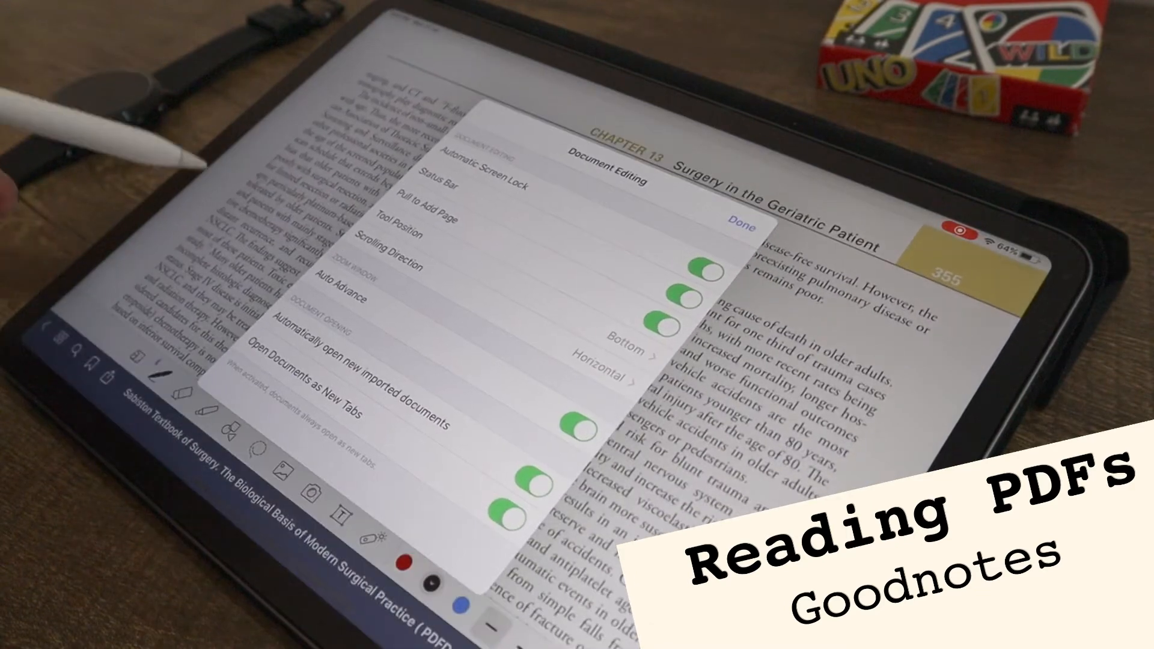
left_click(741, 225)
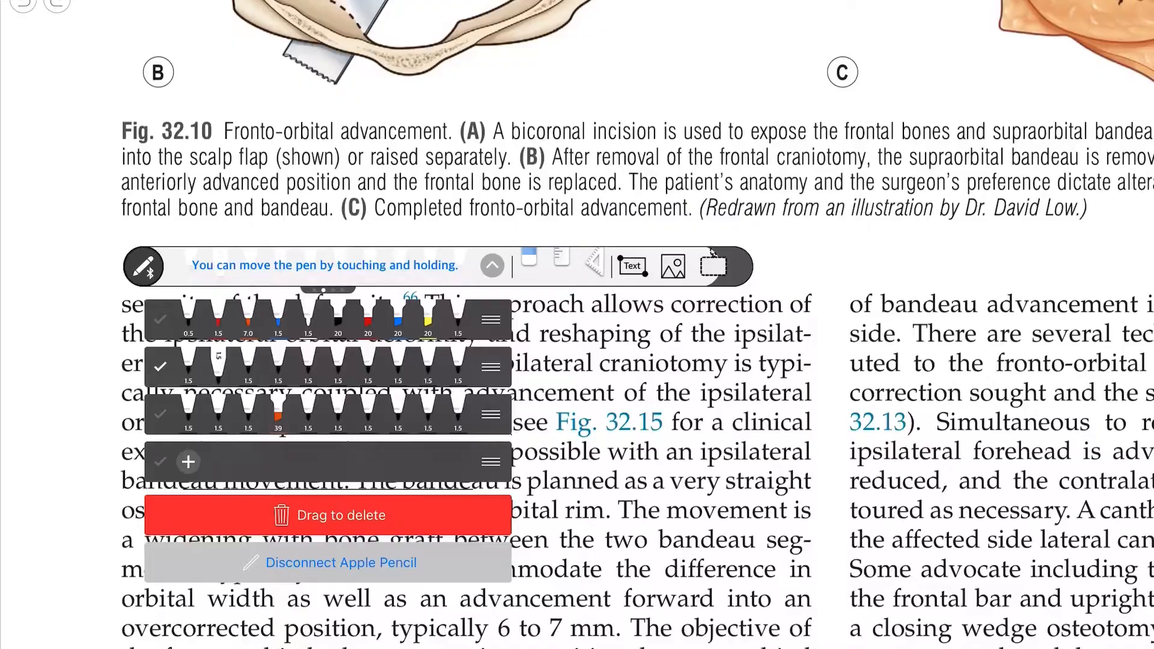
Step: Show the pen sets panel from the floating Flexcil toolbar's pen icon
left_click(492, 266)
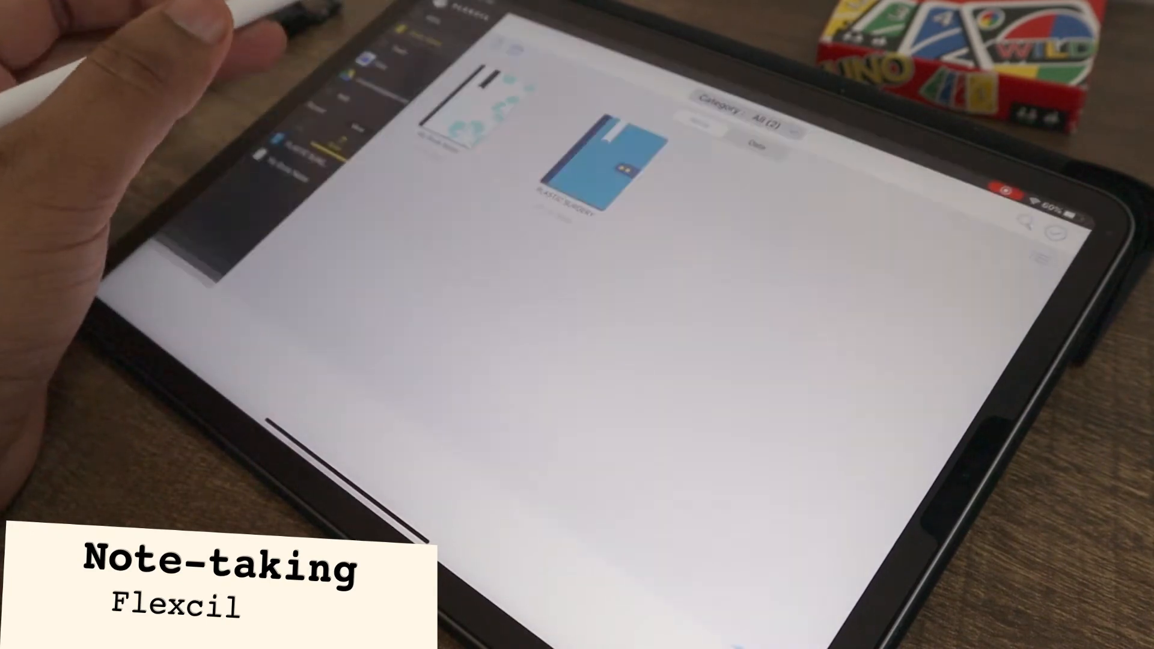
left_click(751, 107)
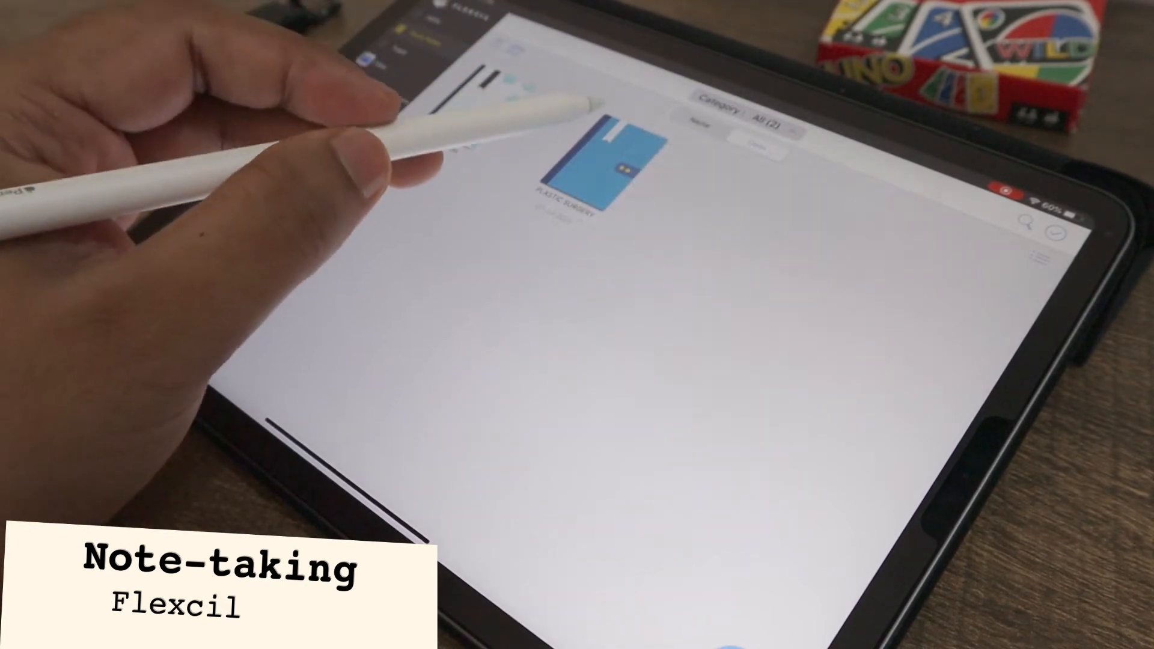
left_click(589, 176)
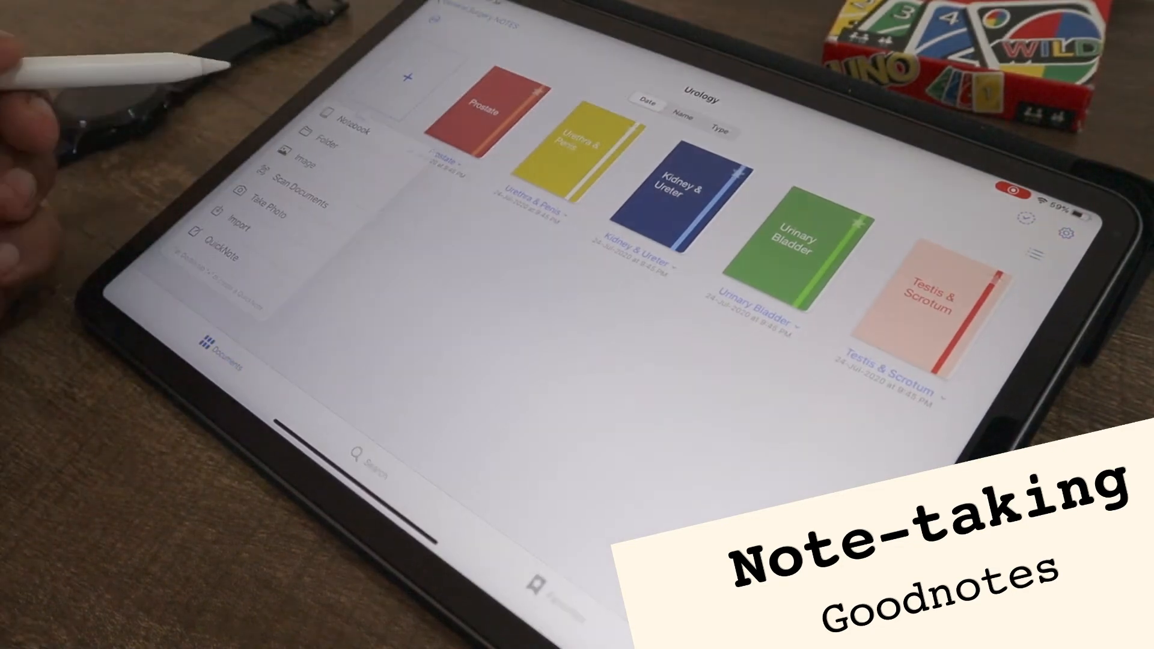
Step: Create a new notebook in the Urology folder to reach the cover and paper templates
left_click(355, 131)
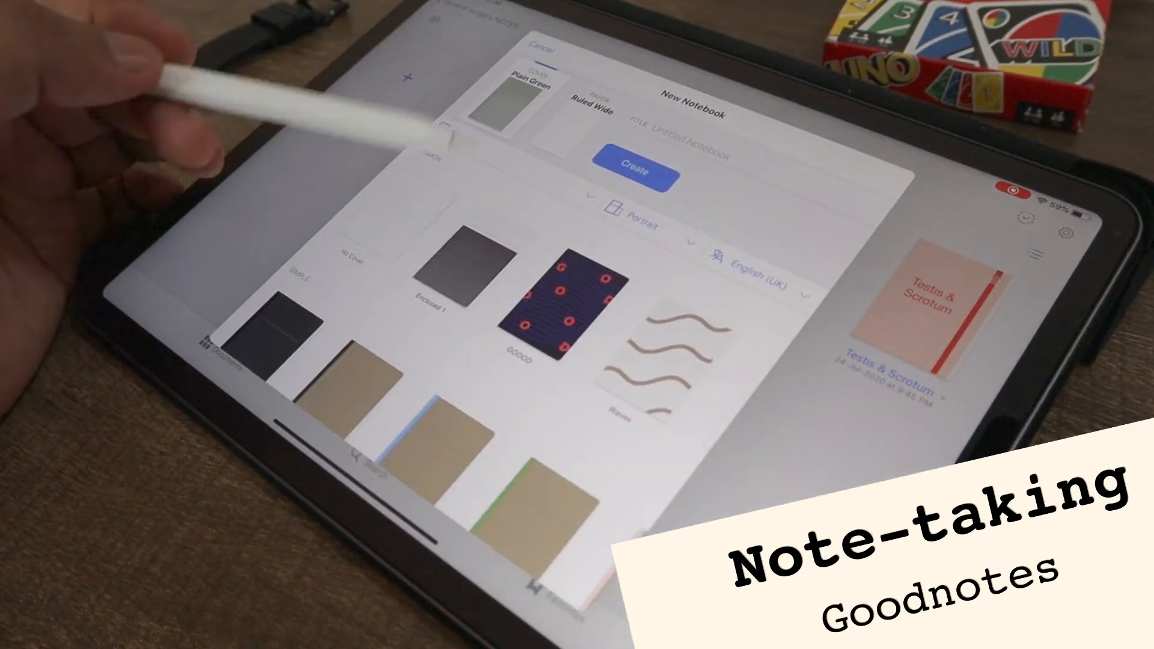